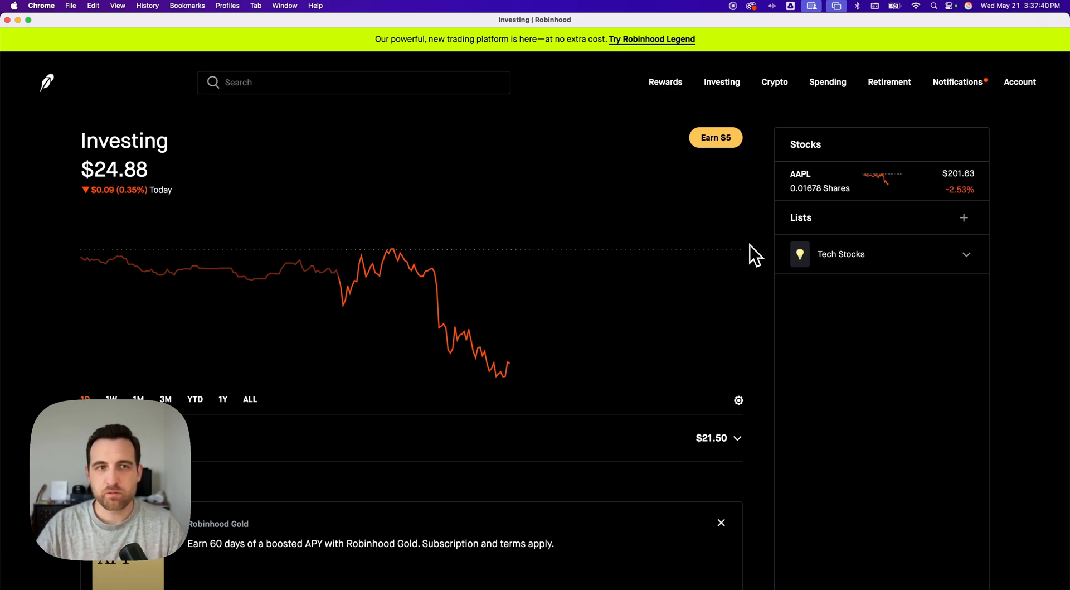
- Search for "f" and bring up Ford Motor's stock page with its buy panel
{"action": "left_click", "coordinate": [353, 82]}
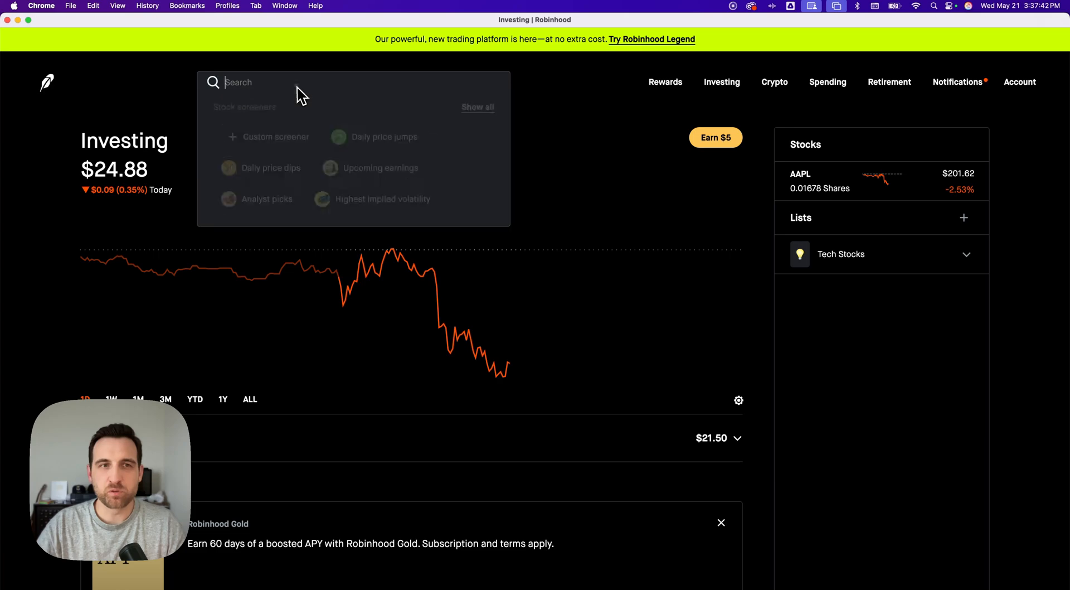
{"action": "type", "text": "f"}
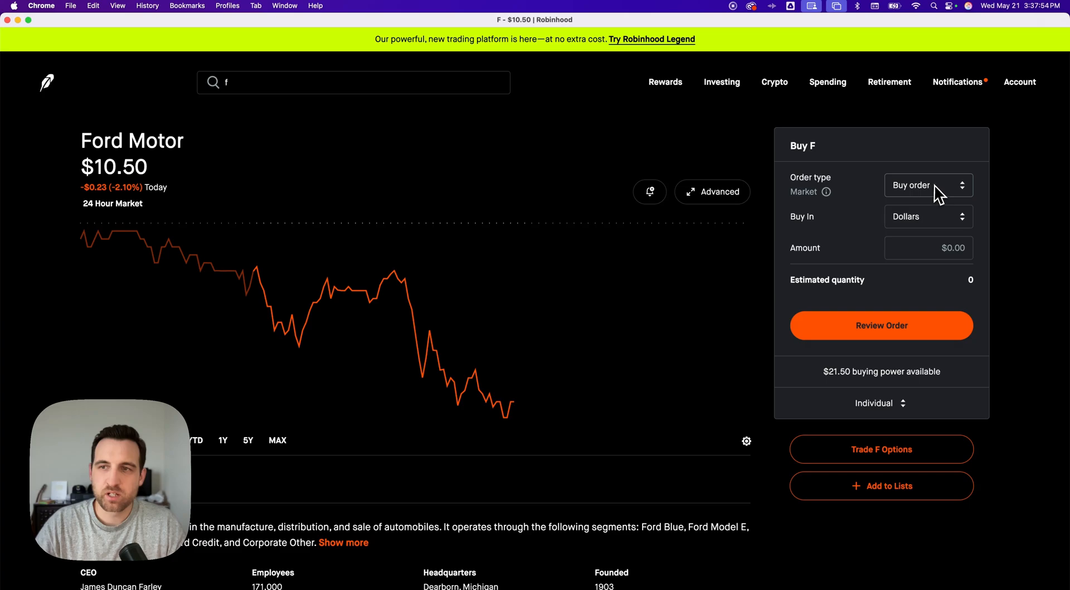
- Change the Ford buy order type from Market to Limit order
{"action": "left_click", "coordinate": [926, 185]}
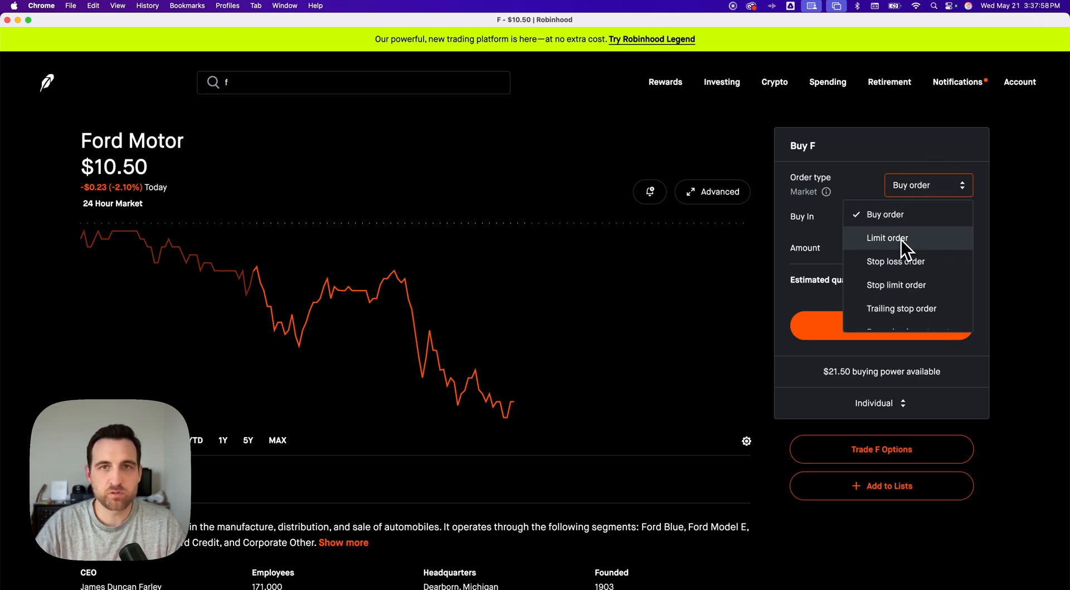
{"action": "left_click", "coordinate": [887, 238]}
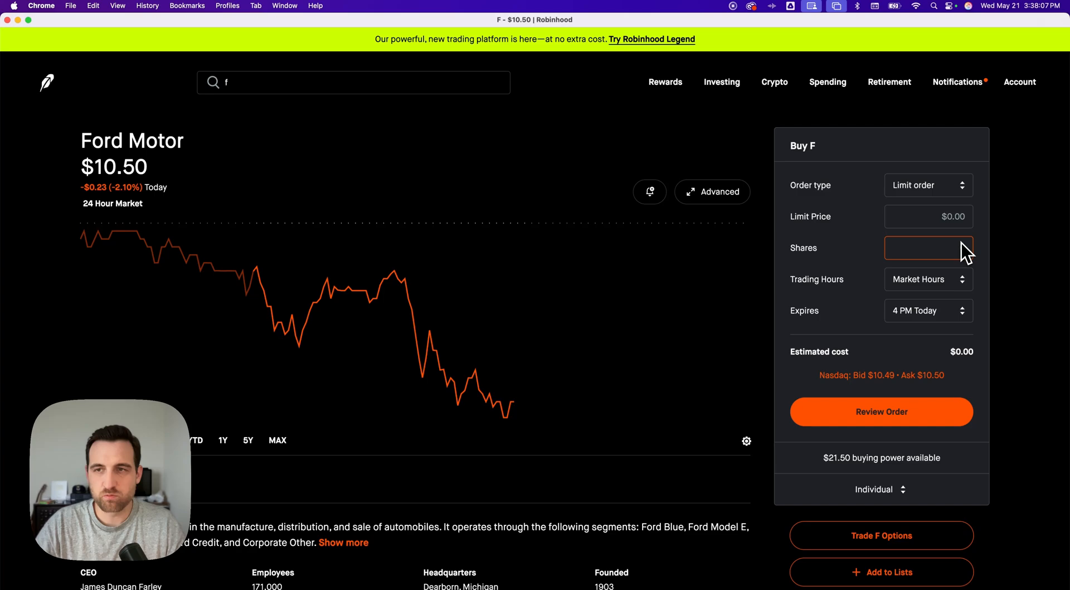
- Enter 1 share at a $10.00 limit price for the Ford order
{"action": "left_click", "coordinate": [929, 216]}
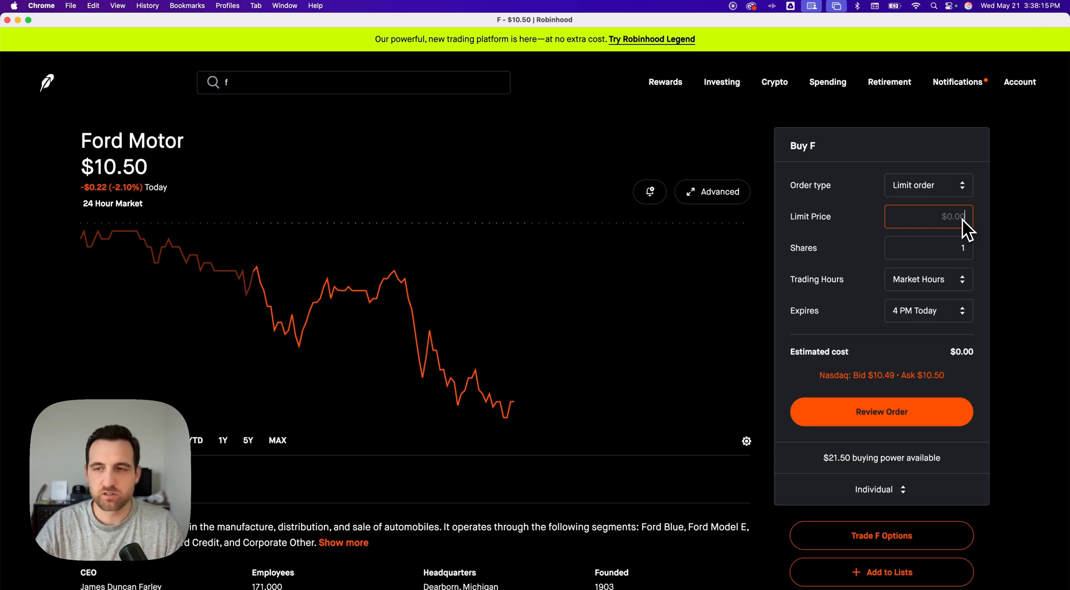
{"action": "type", "text": "10.40"}
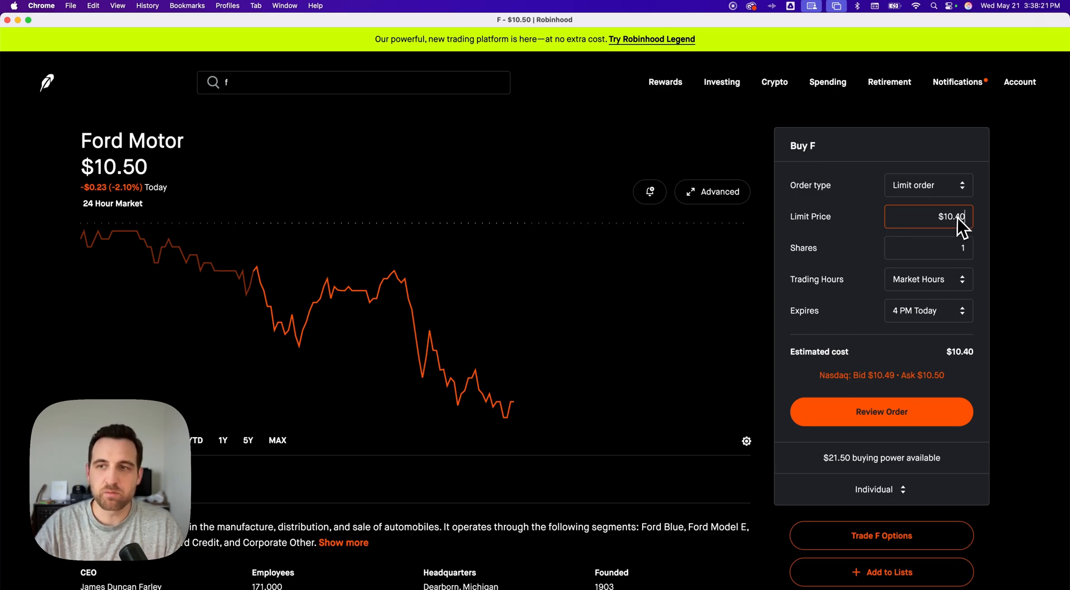
{"action": "type", "text": "10.00"}
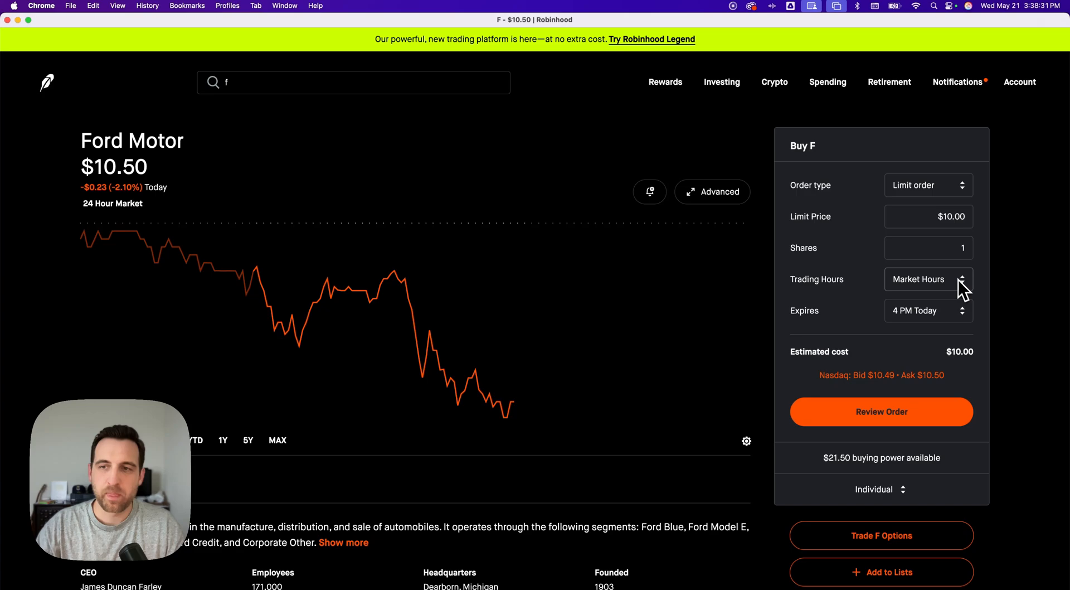
{"action": "left_click", "coordinate": [926, 279]}
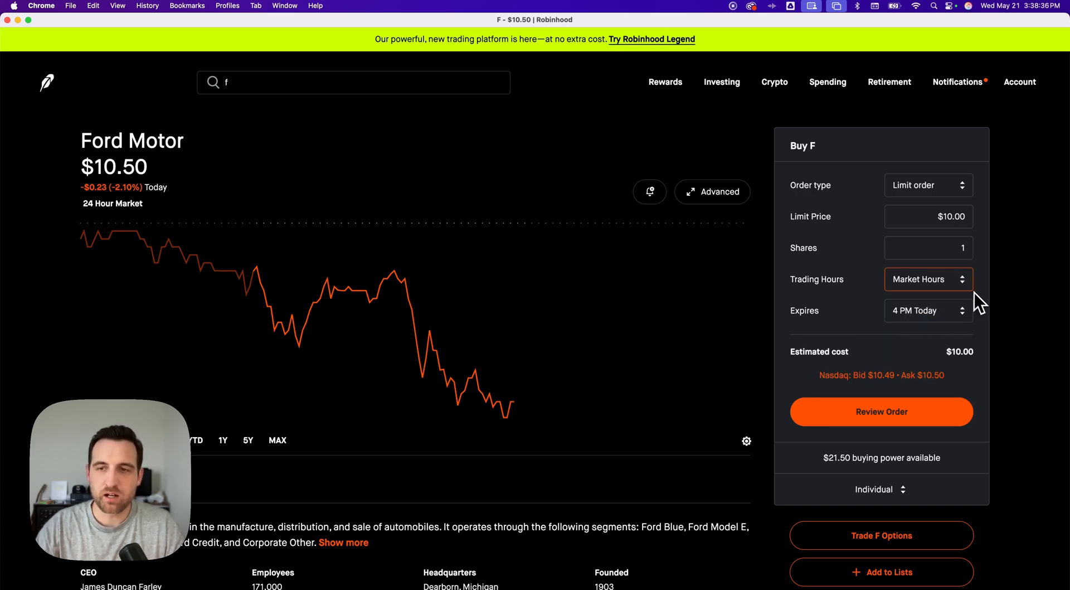
- Set the order's expiration to Aug 19, 2025 (Good till canceled)
{"action": "left_click", "coordinate": [928, 310]}
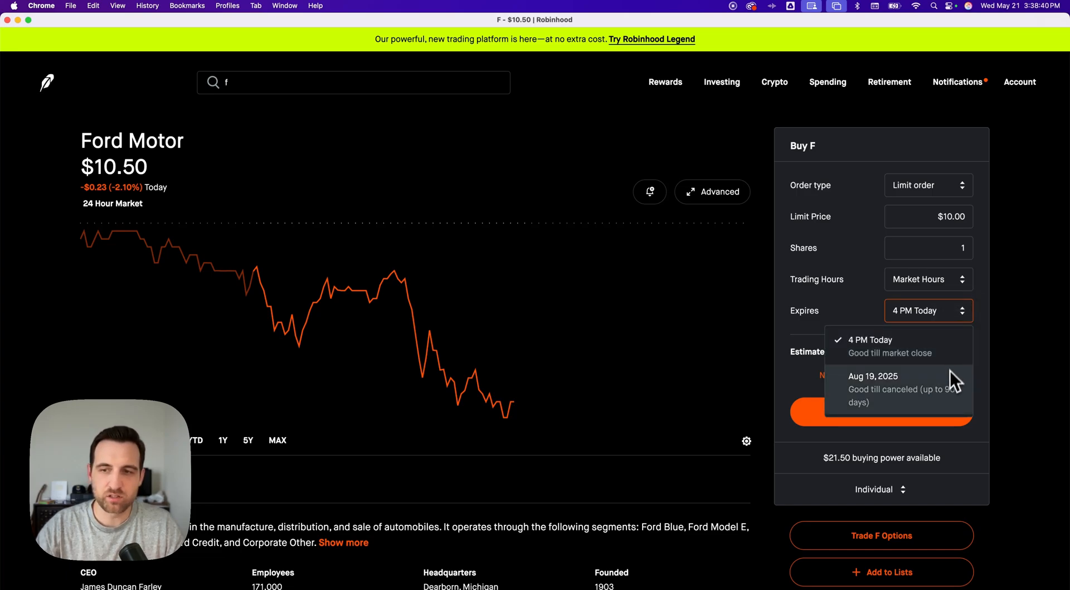
{"action": "mouse_move", "coordinate": [942, 395]}
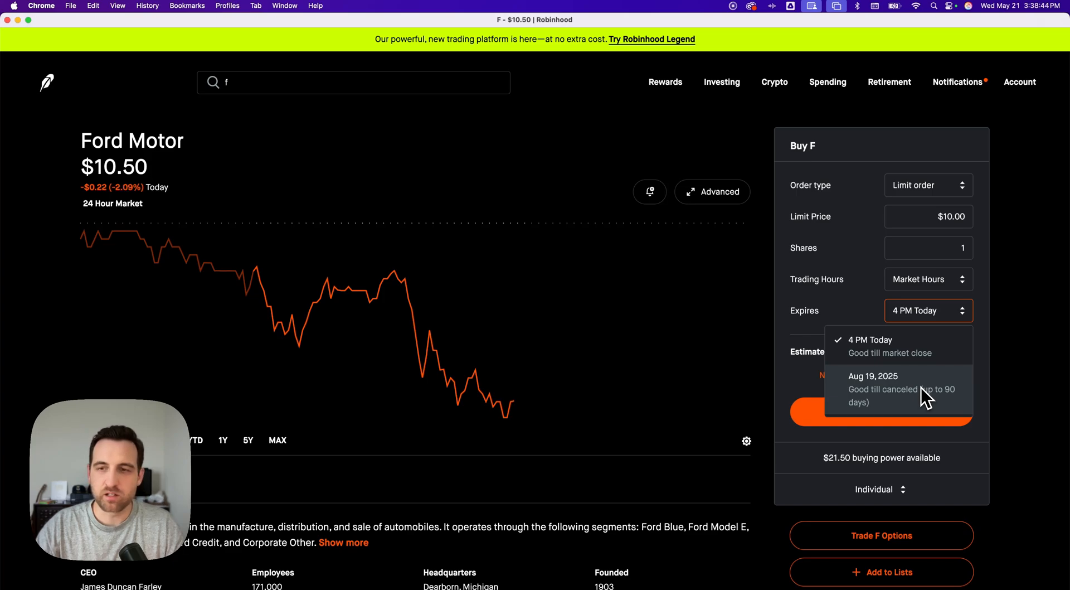
{"action": "left_click", "coordinate": [873, 388]}
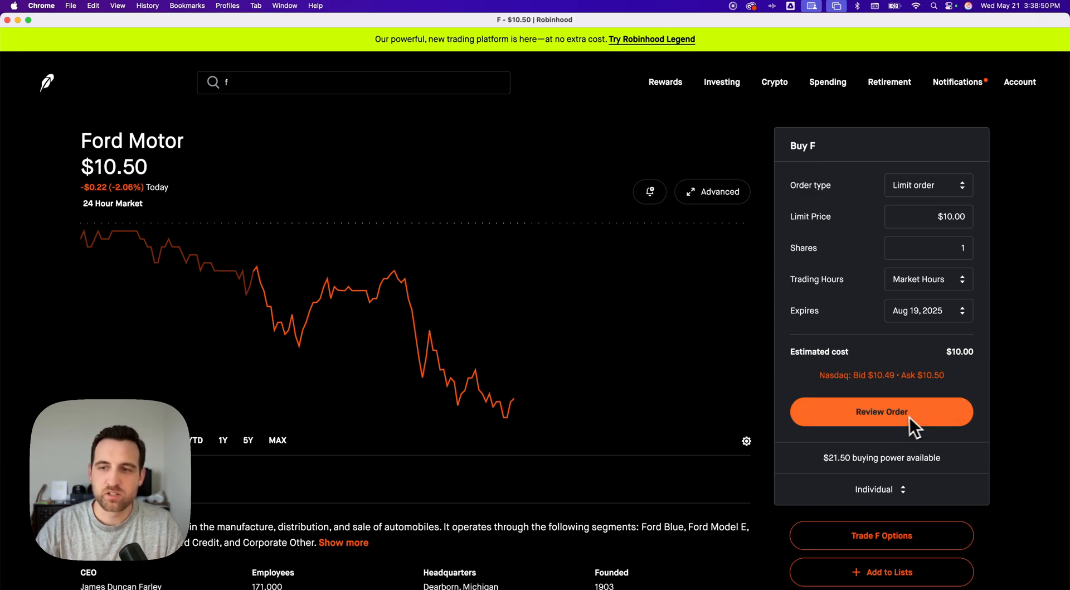
- Review the order summary and submit the limit buy for 1 share of F at $10.00
{"action": "left_click", "coordinate": [881, 411]}
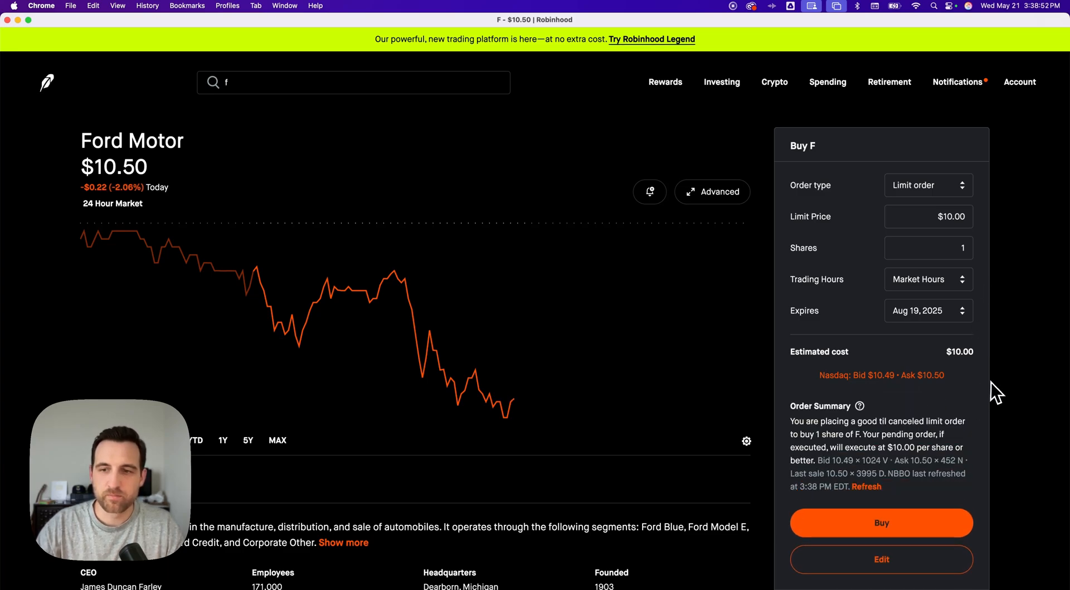
{"action": "mouse_move", "coordinate": [839, 430]}
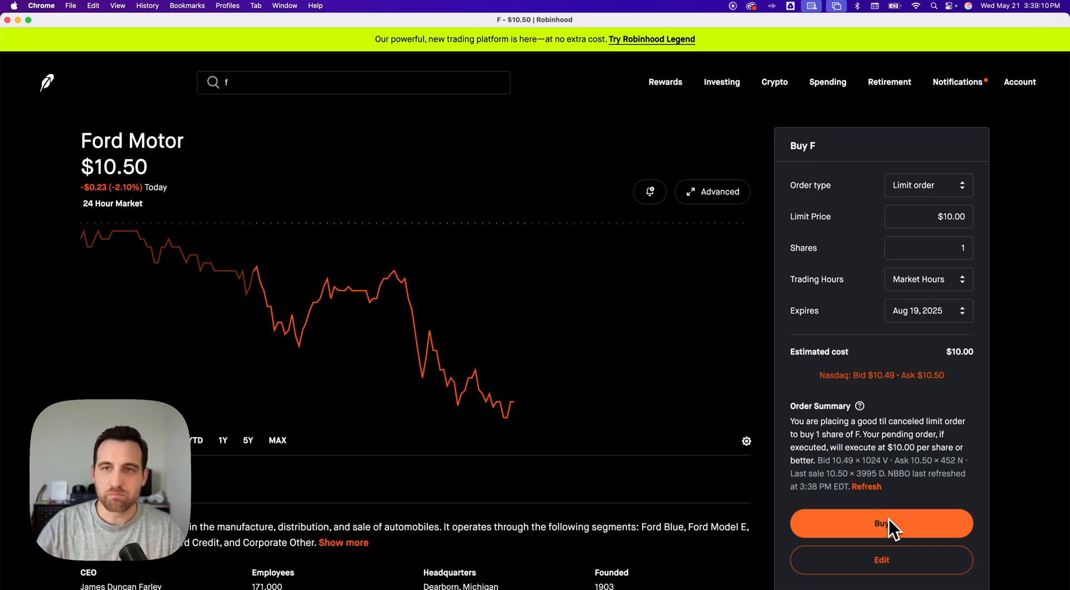
{"action": "left_click", "coordinate": [881, 523]}
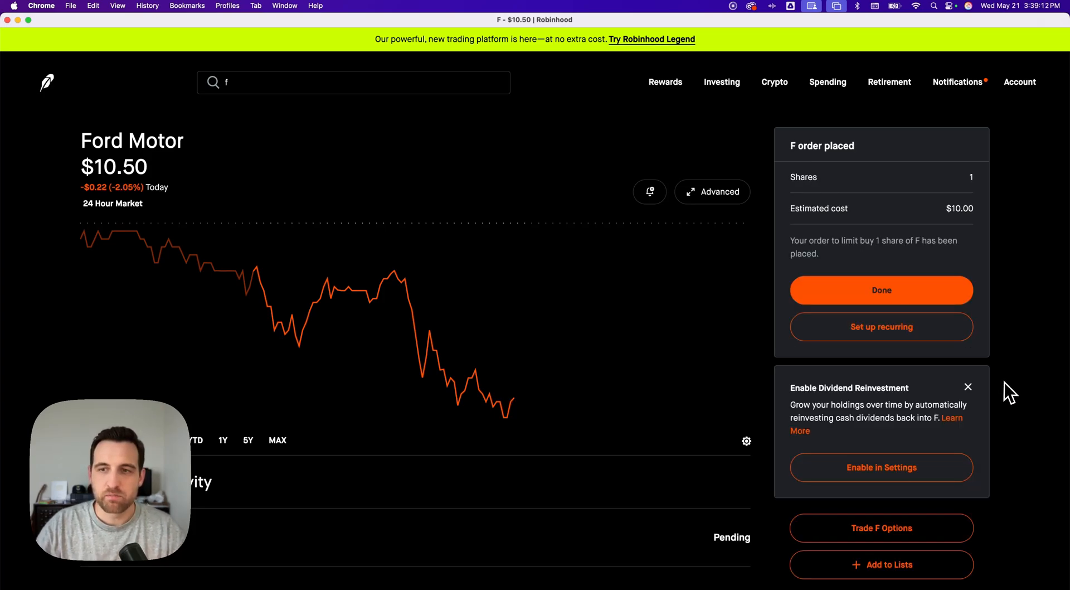